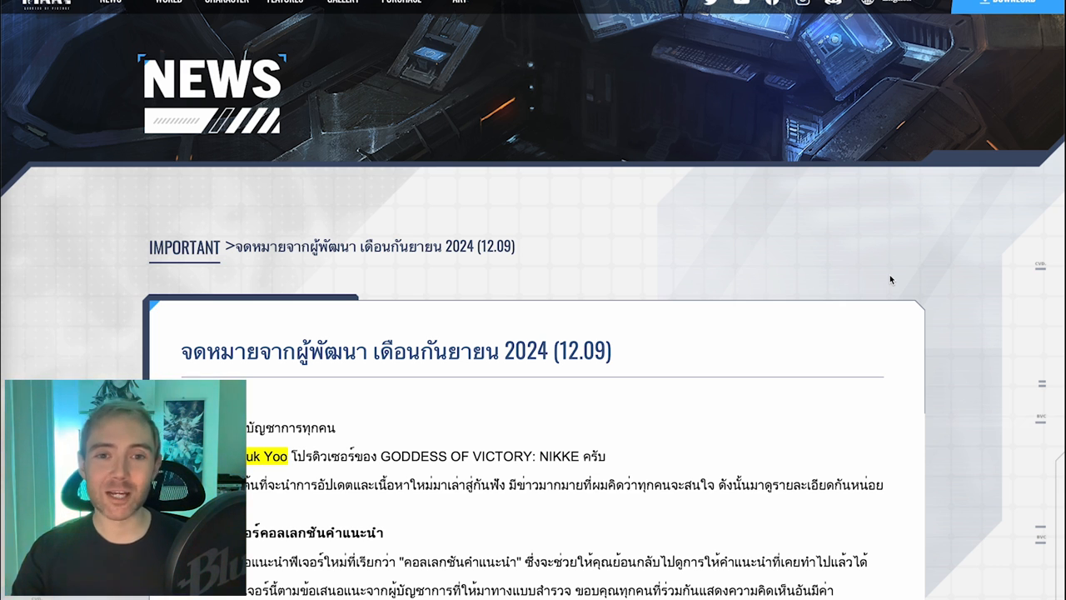
mouse_move(962, 254)
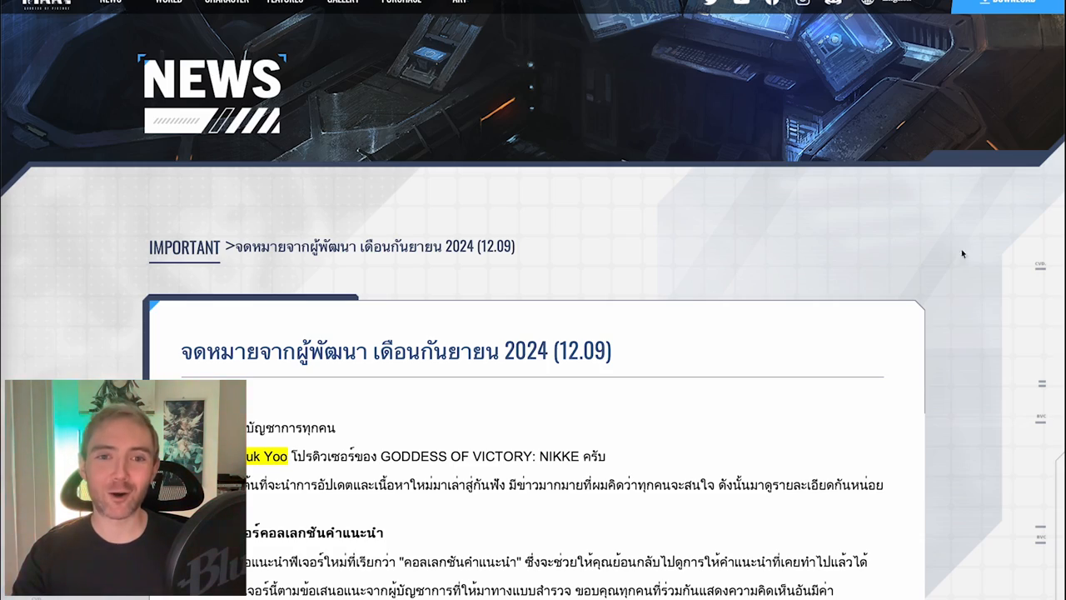
scroll("down", 3)
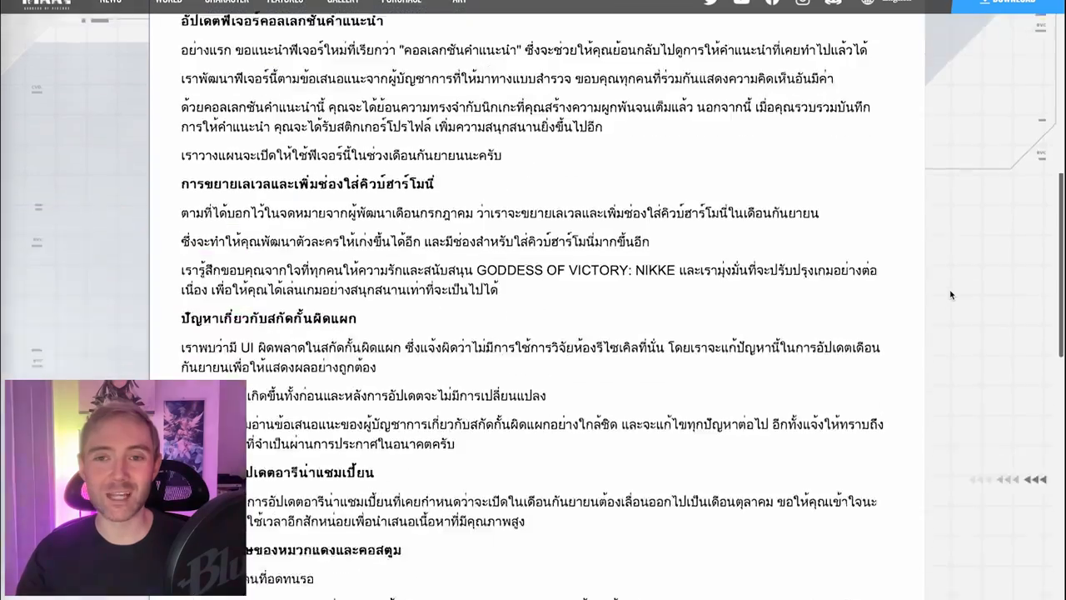
scroll("down", 3)
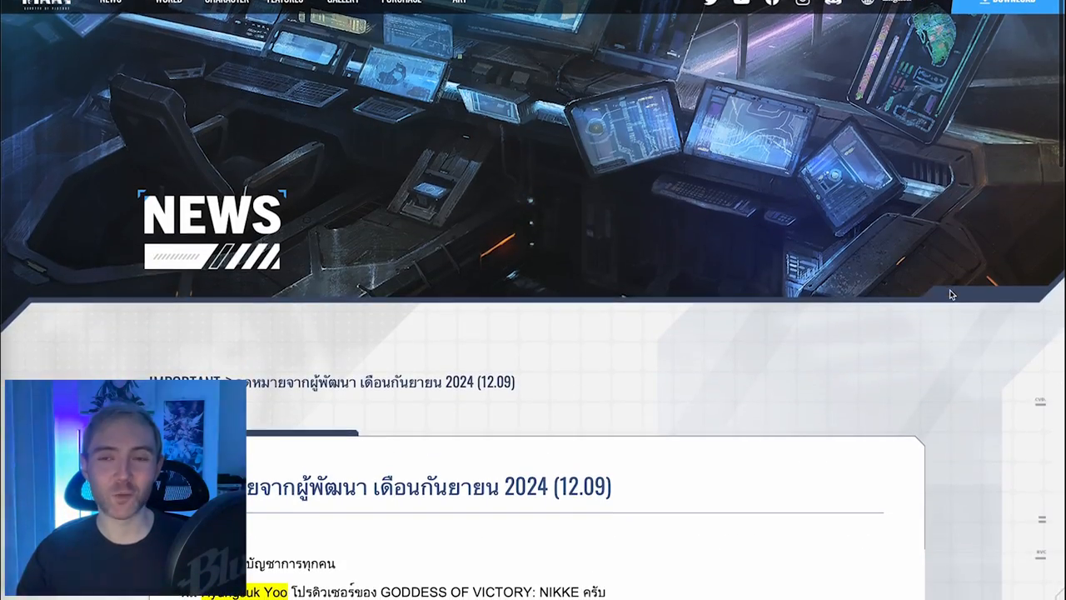
mouse_move(598, 399)
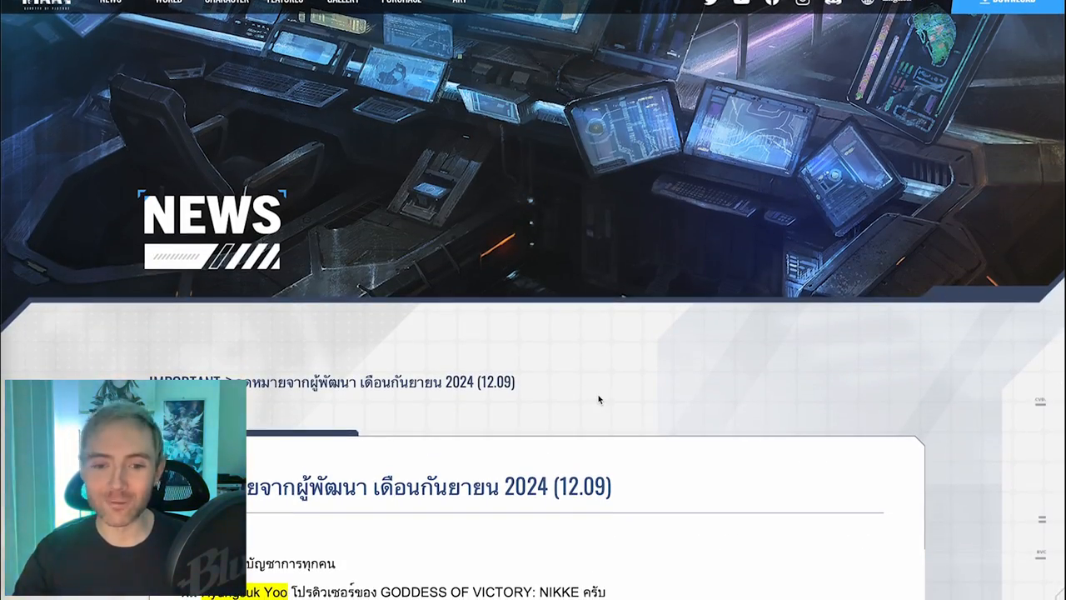
mouse_move(807, 353)
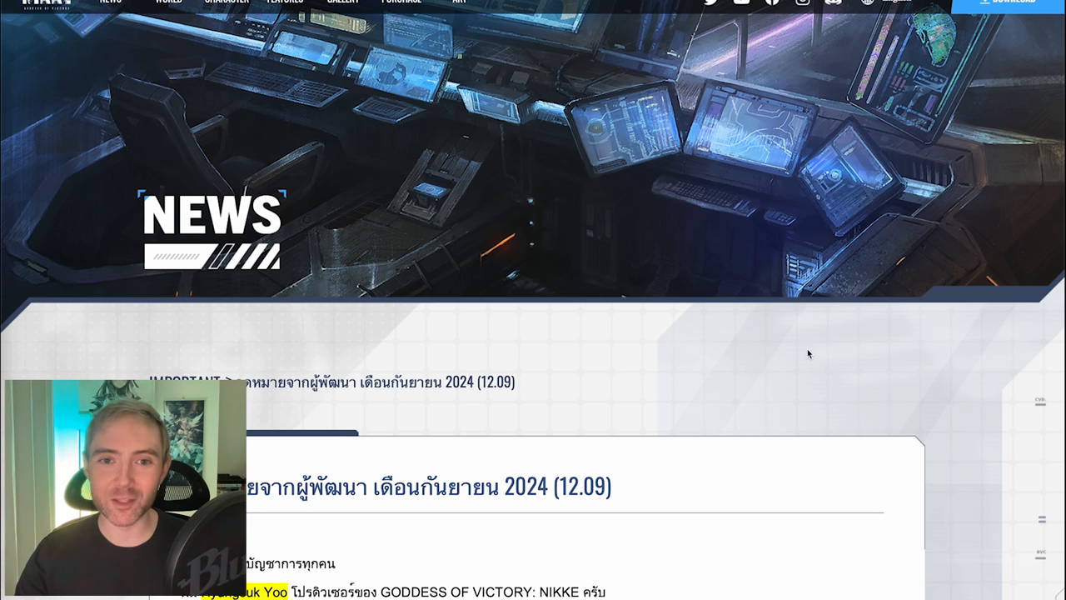
scroll("down", 3)
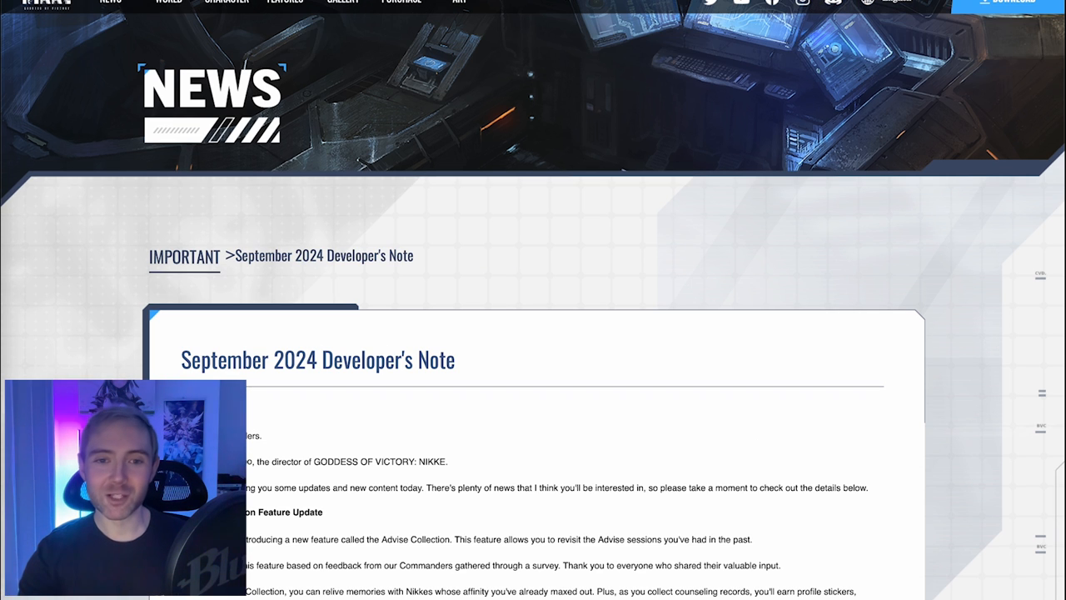
mouse_move(936, 311)
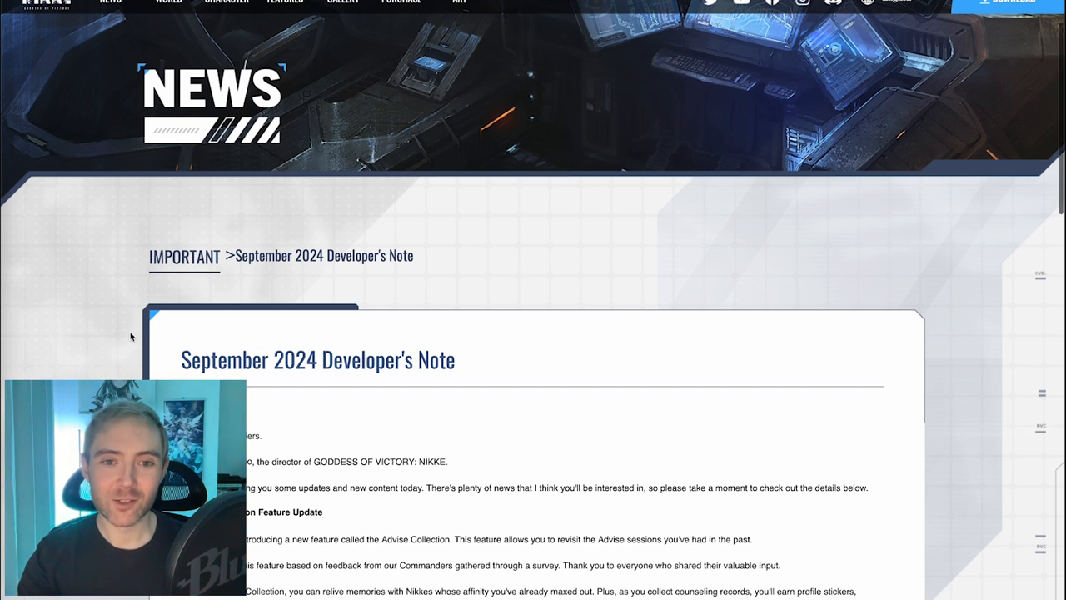
scroll("down", 3)
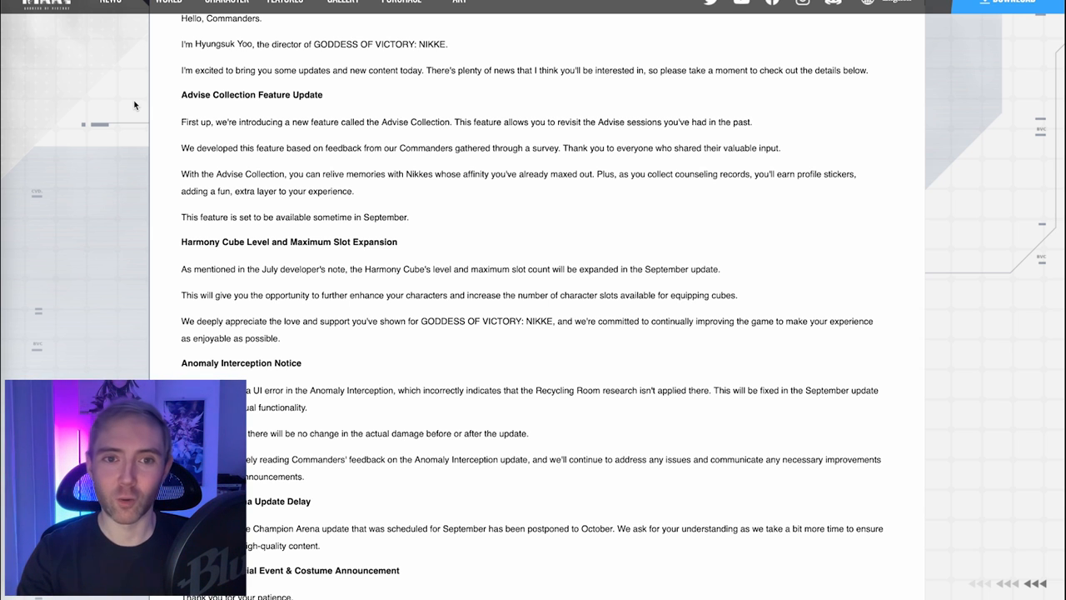
scroll("down", 3)
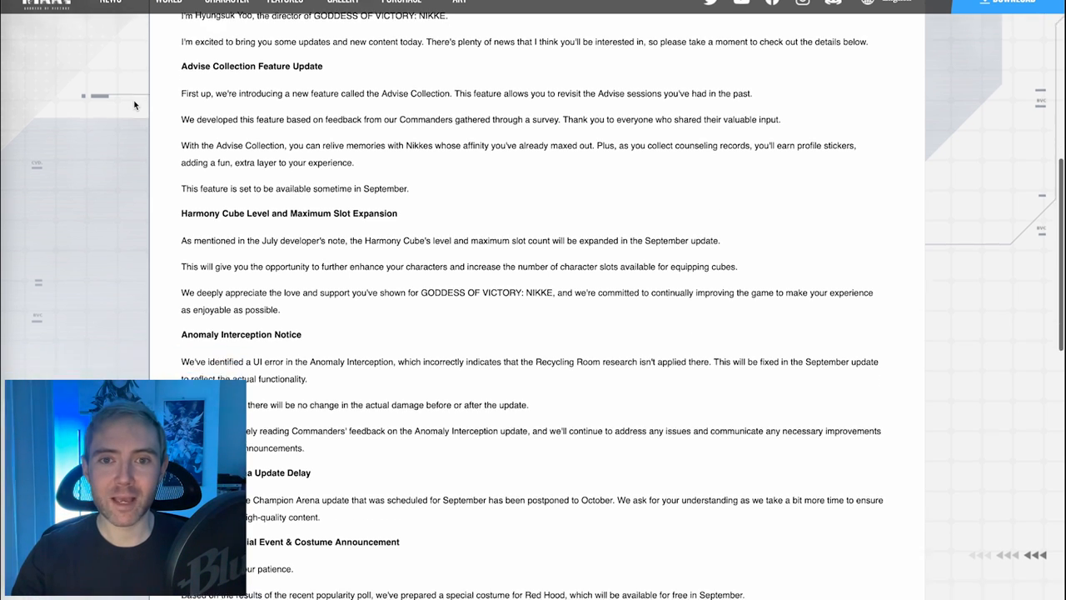
scroll("down", 3)
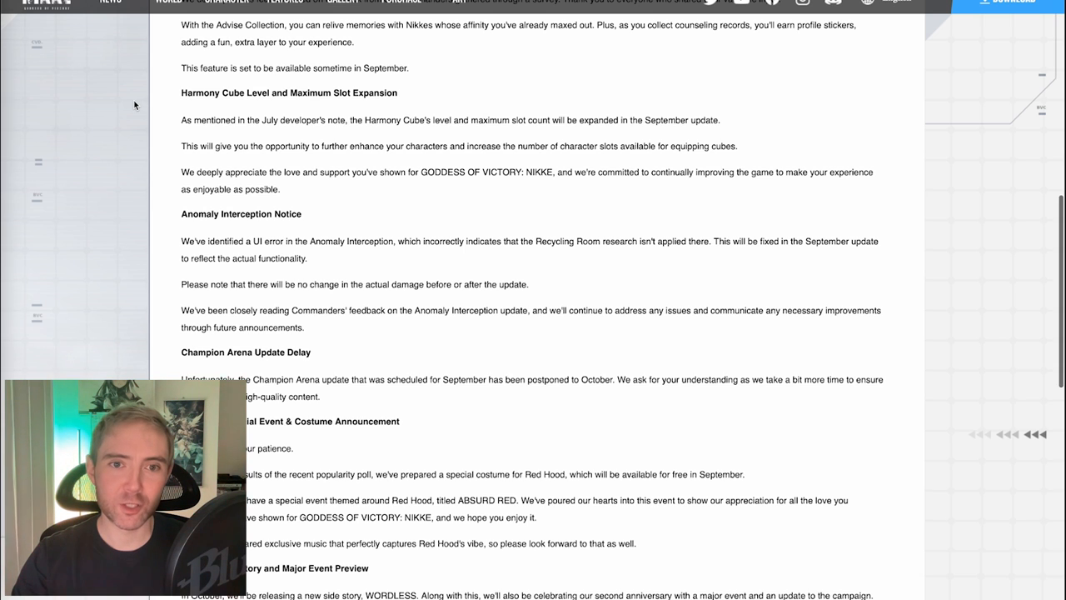
scroll("down", 3)
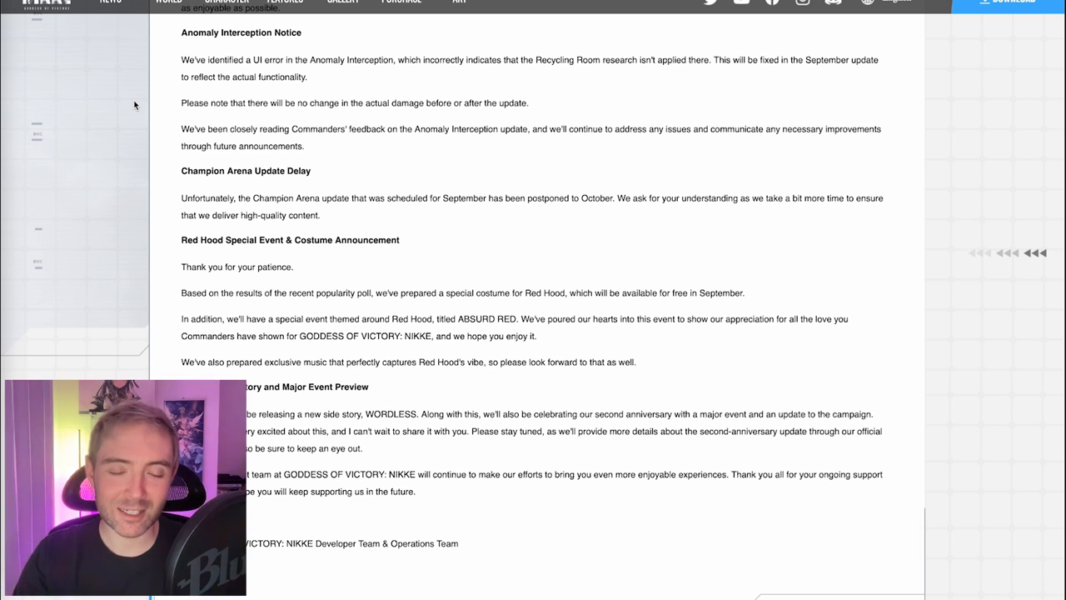
scroll("down", 3)
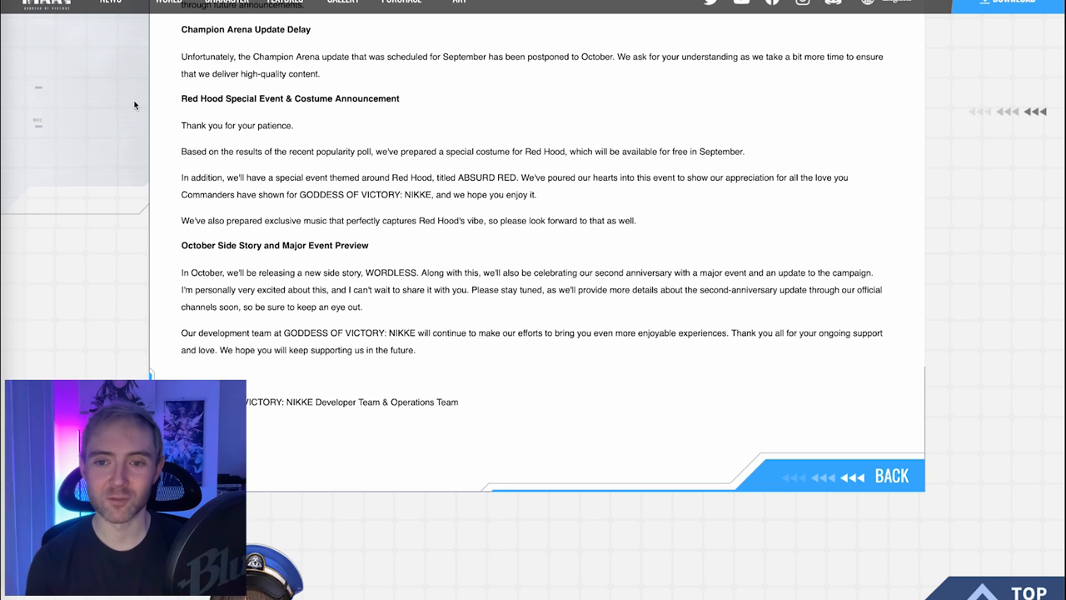
scroll("down", 3)
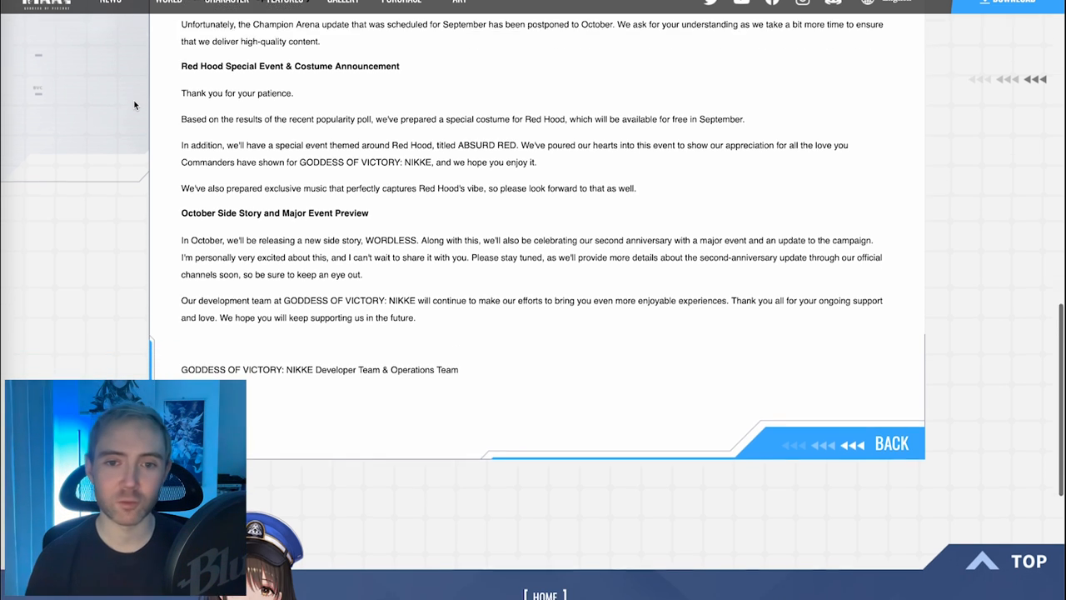
scroll("down", 3)
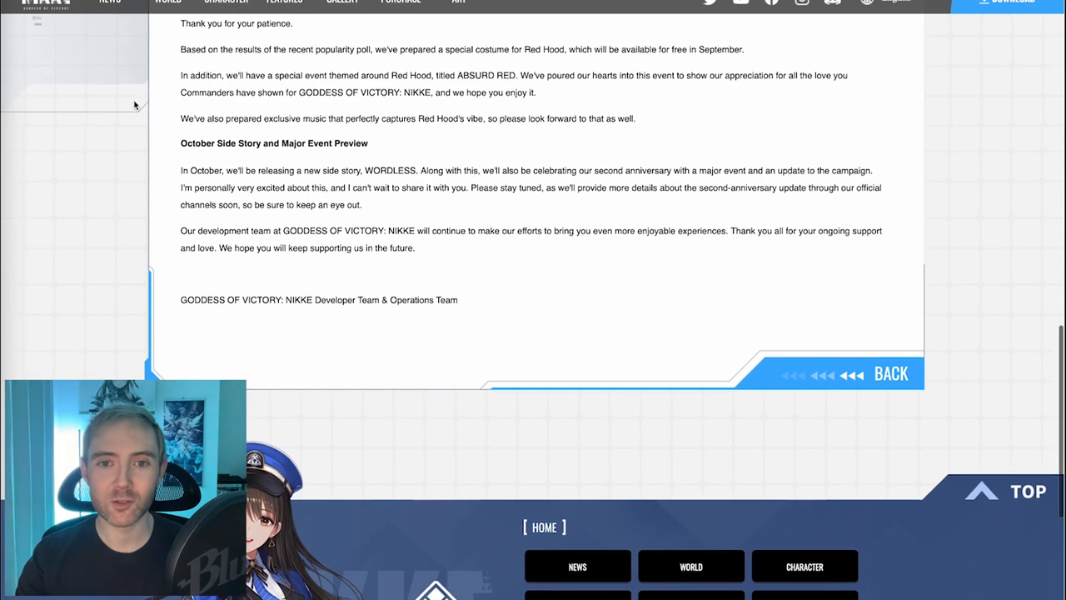
scroll("up", 3)
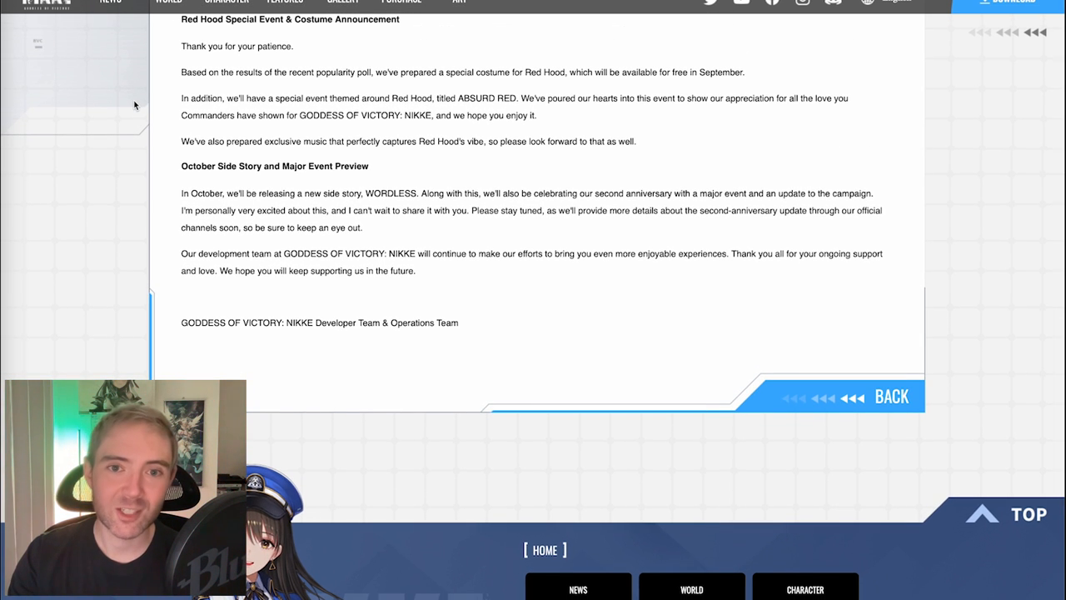
scroll("down", 3)
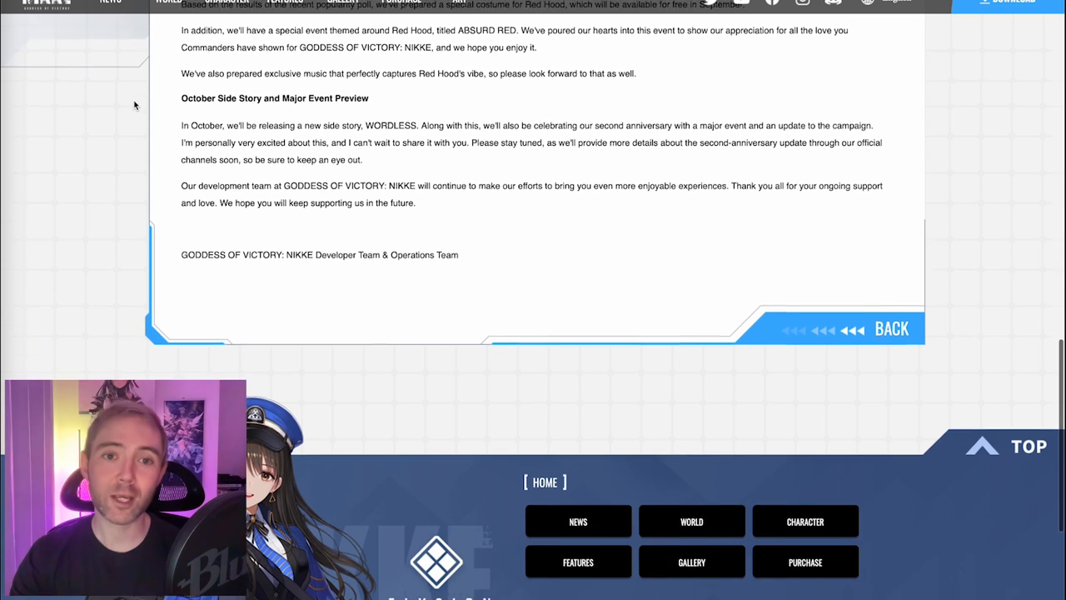
scroll("down", 3)
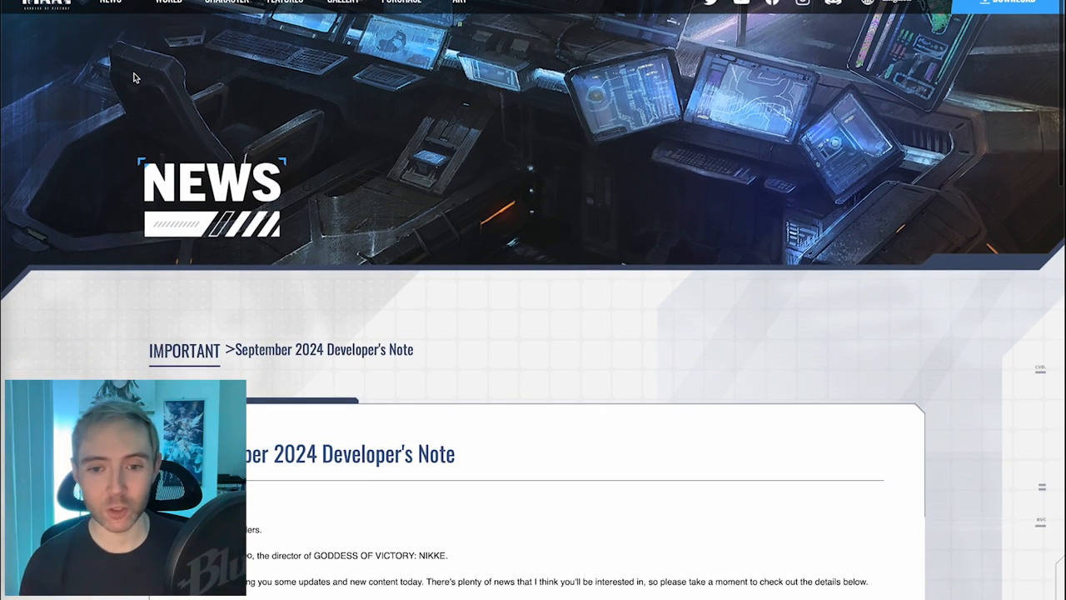
mouse_move(771, 356)
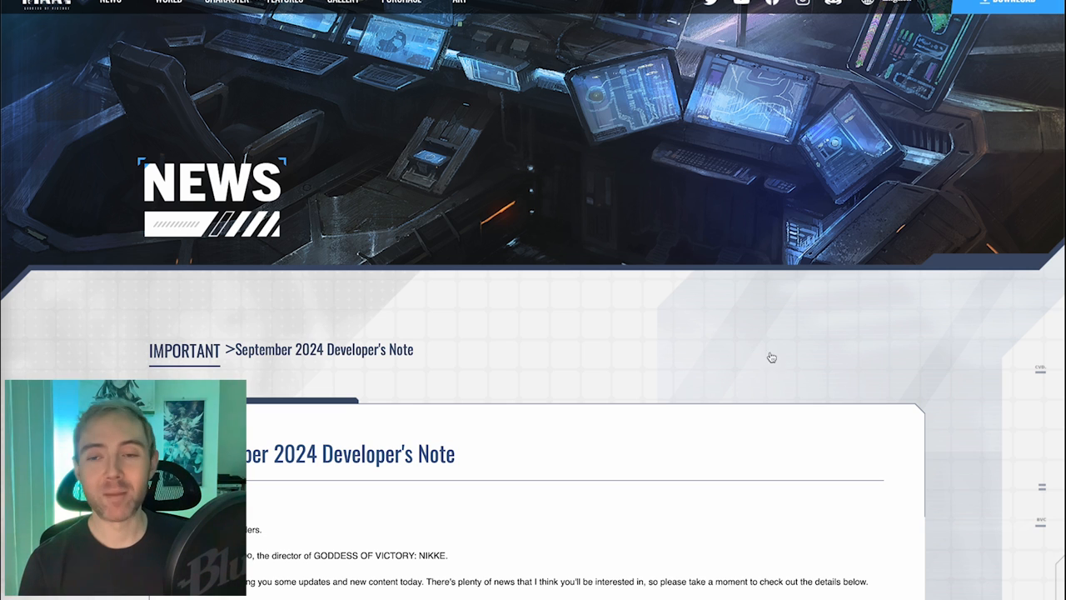
mouse_move(956, 450)
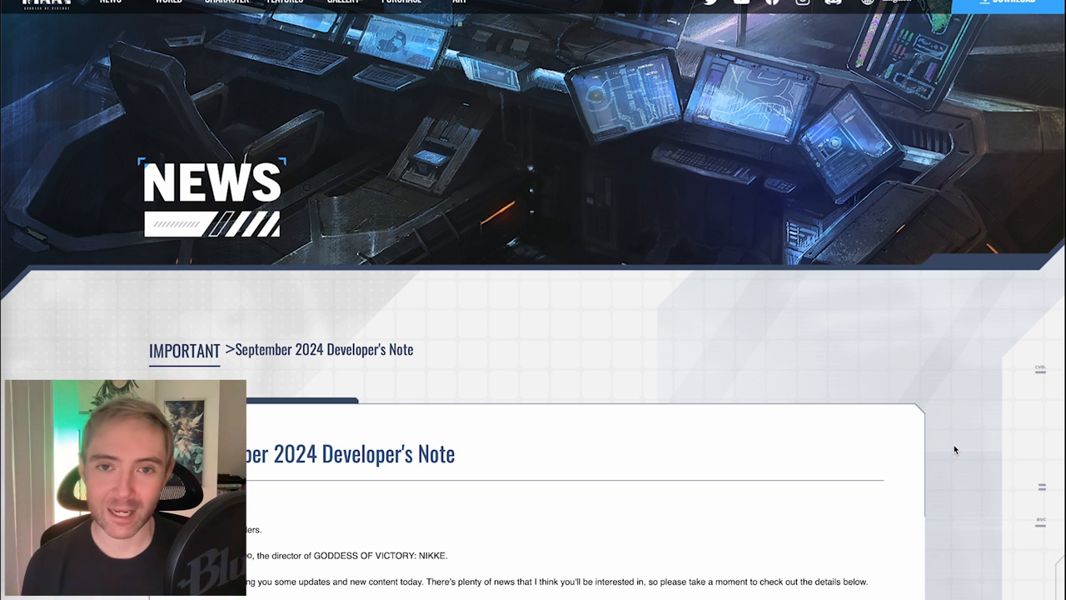